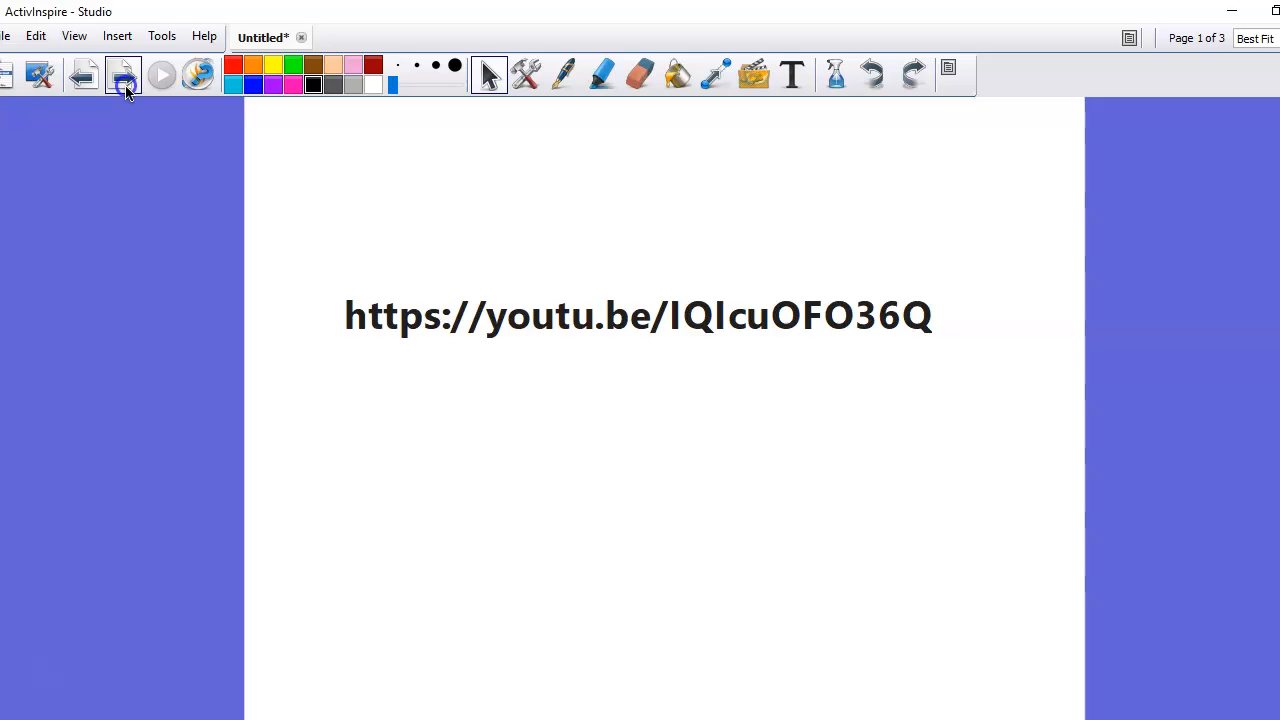
- Advance to the page 2 survey map and lay a thick orange pen mark over one lot
{"action": "left_click", "coordinate": [124, 76]}
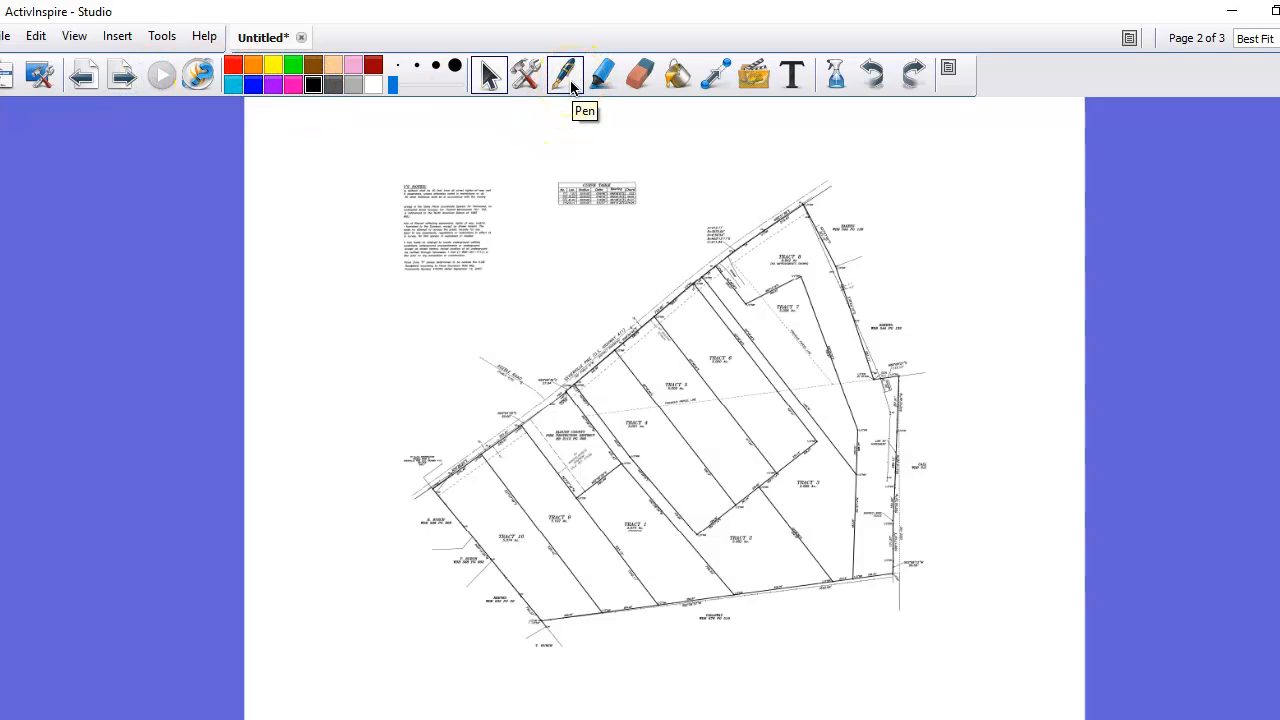
{"action": "left_click", "coordinate": [252, 64]}
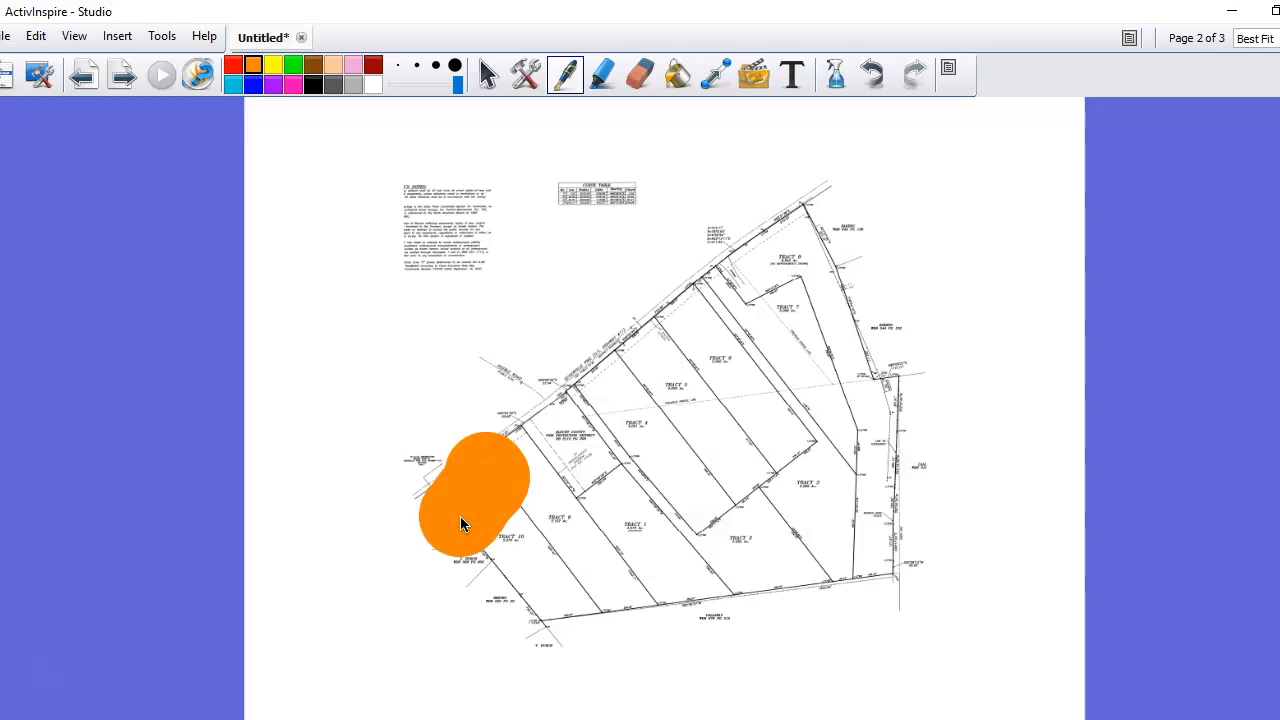
- Erase the oversized blob and draw a thin orange zigzag across the bottom-left tract
{"action": "left_click", "coordinate": [640, 74]}
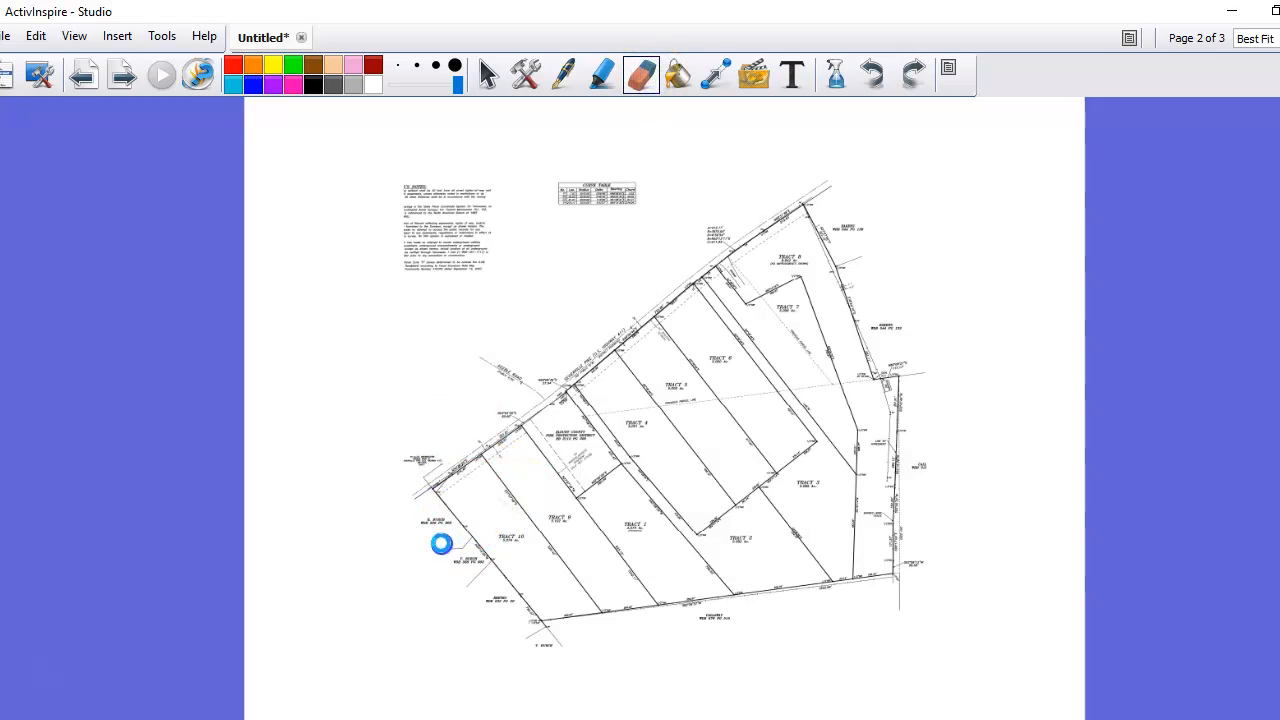
{"action": "left_click", "coordinate": [564, 74]}
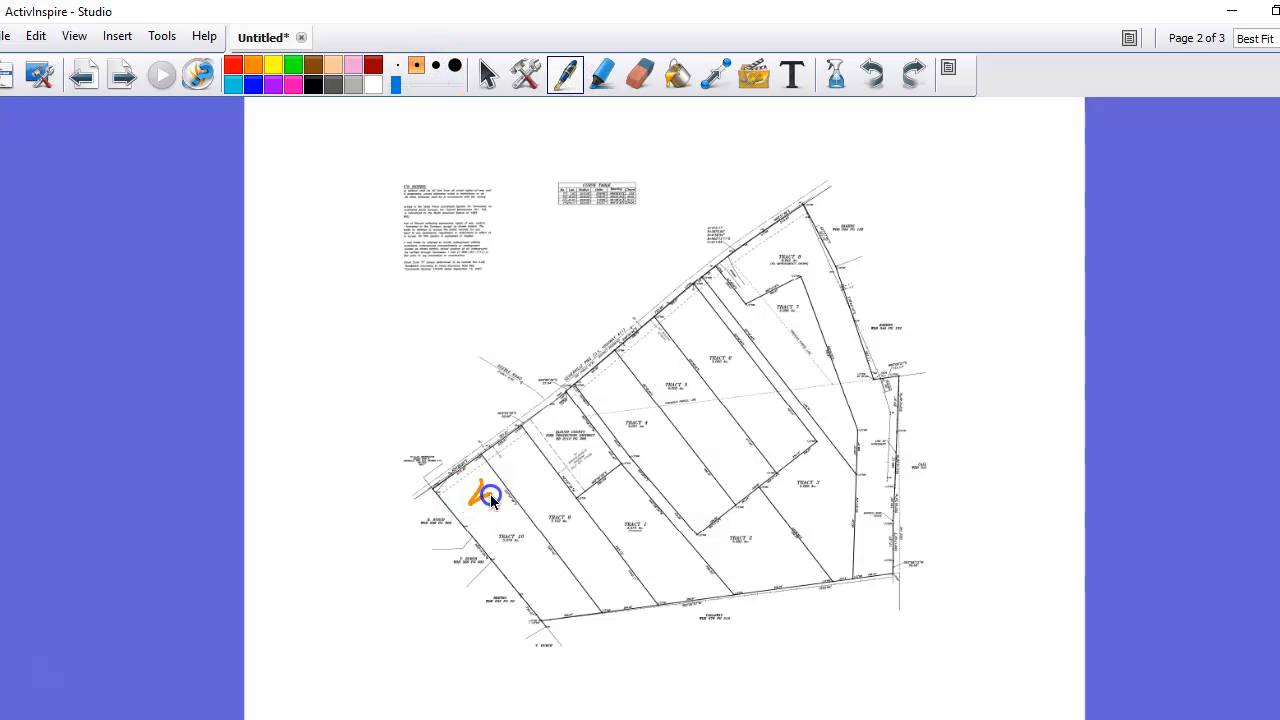
{"action": "left_click_drag", "start_coordinate": [490, 500], "coordinate": [560, 616]}
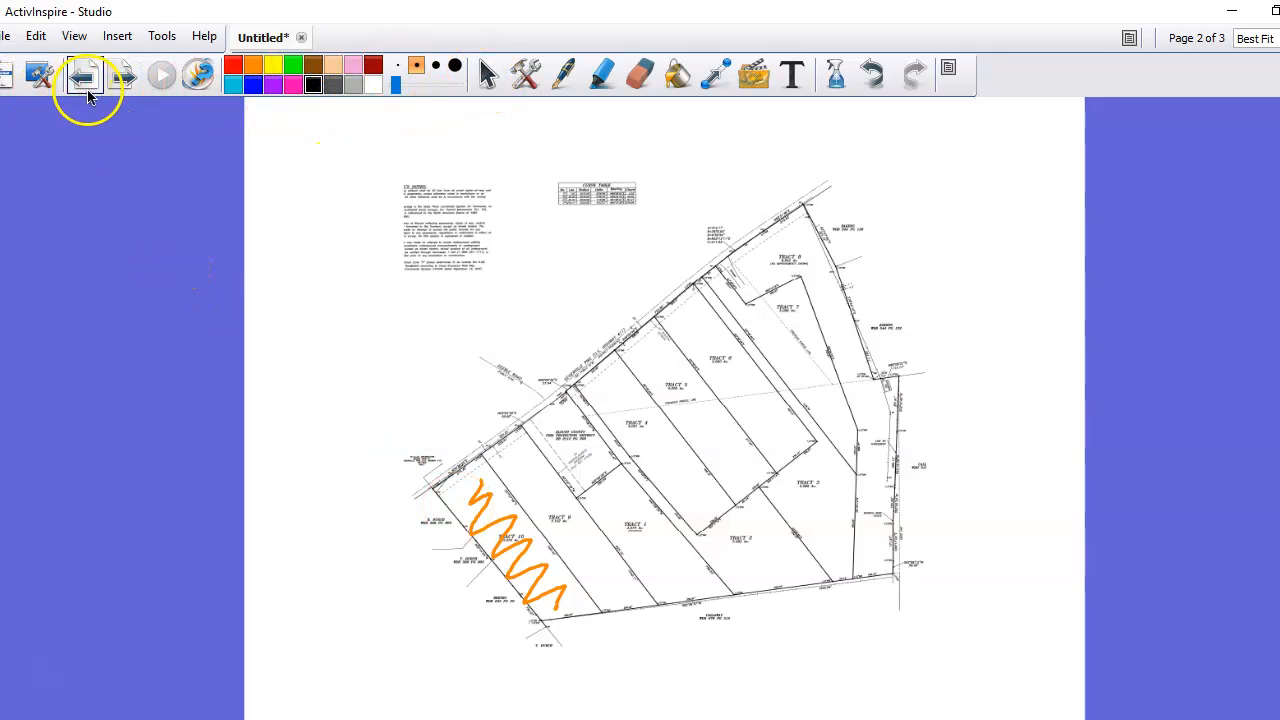
- Move to page 3 and encircle the whole survey plat with a thin orange loop
{"action": "left_click", "coordinate": [124, 76]}
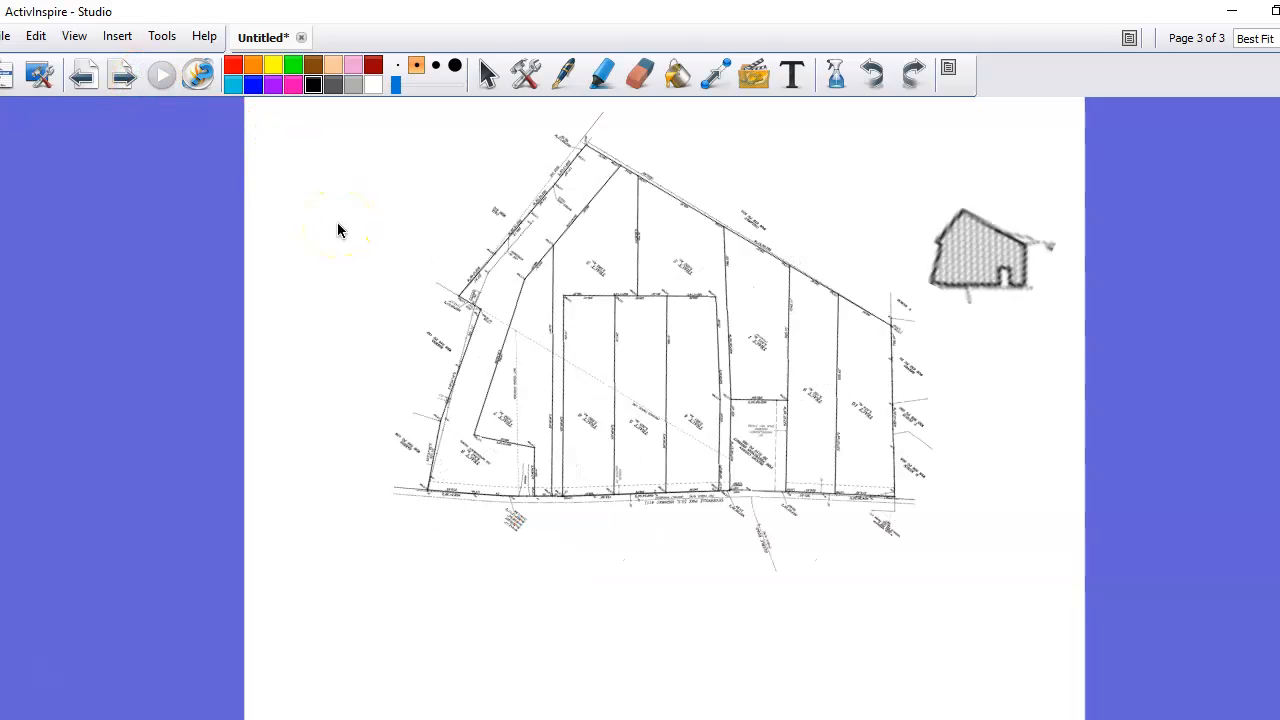
{"action": "left_click", "coordinate": [488, 74]}
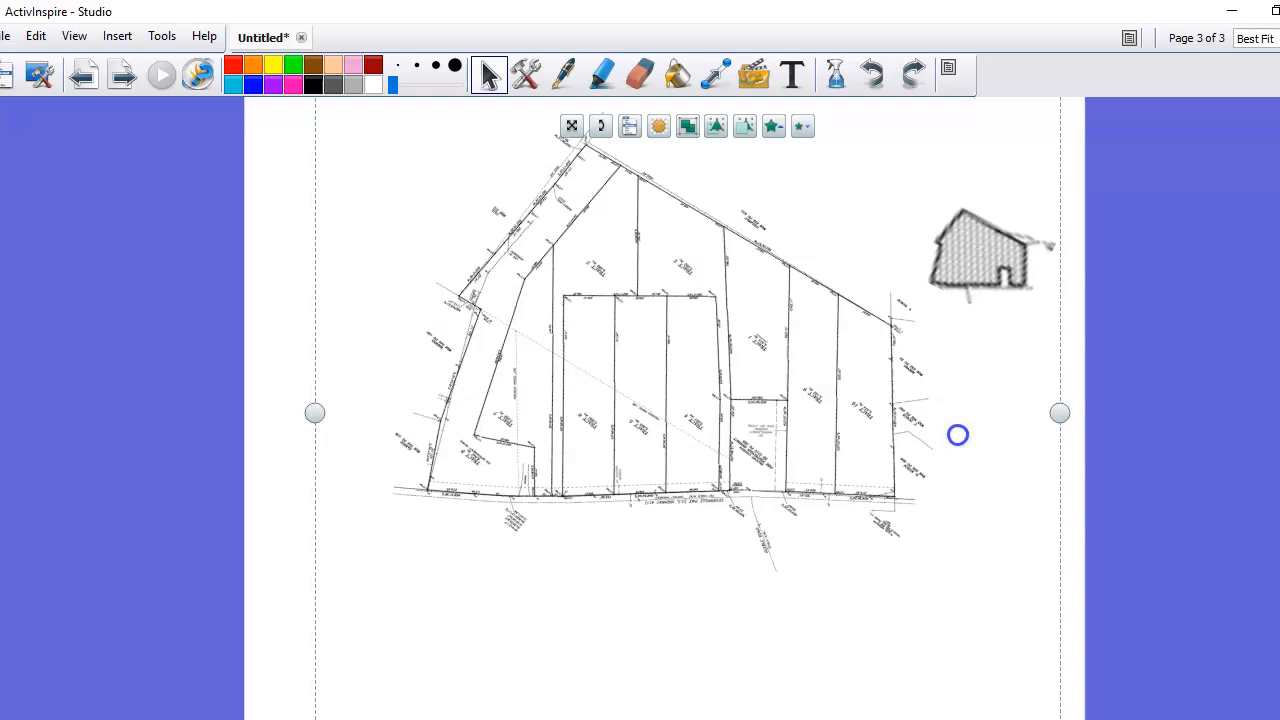
{"action": "left_click_drag", "start_coordinate": [436, 184], "coordinate": [964, 410]}
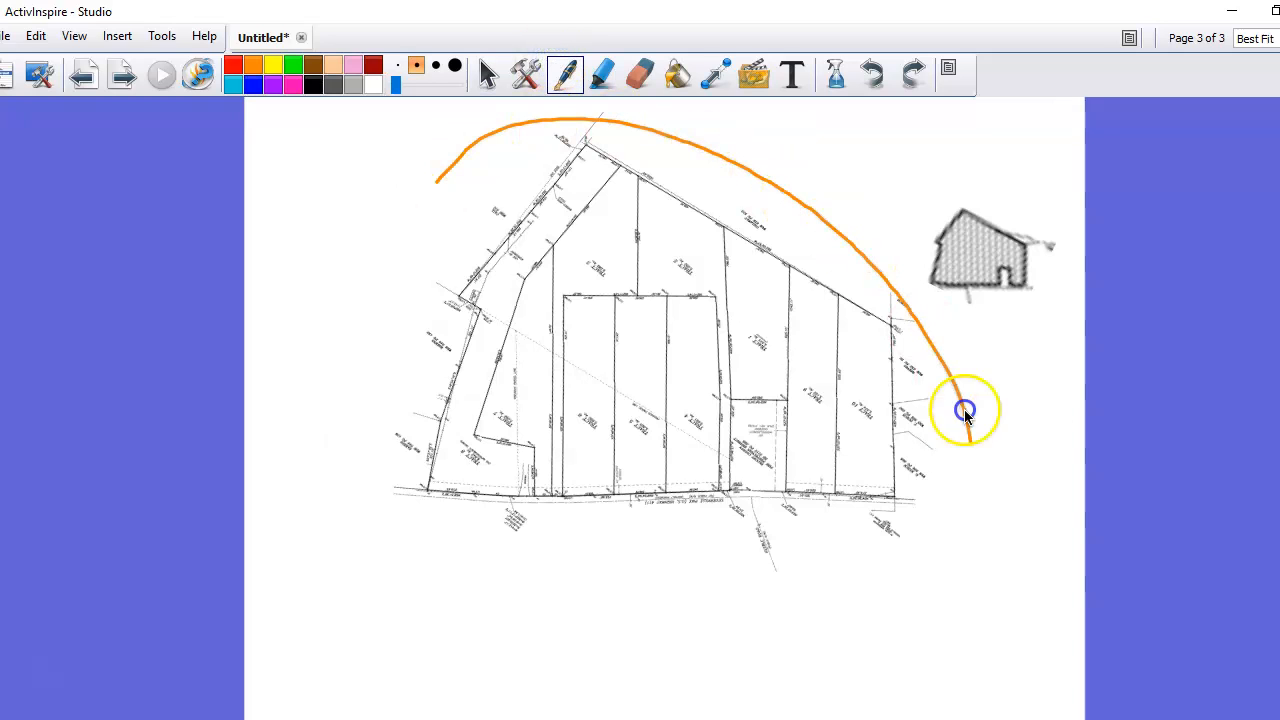
{"action": "left_click_drag", "start_coordinate": [964, 410], "coordinate": [478, 158]}
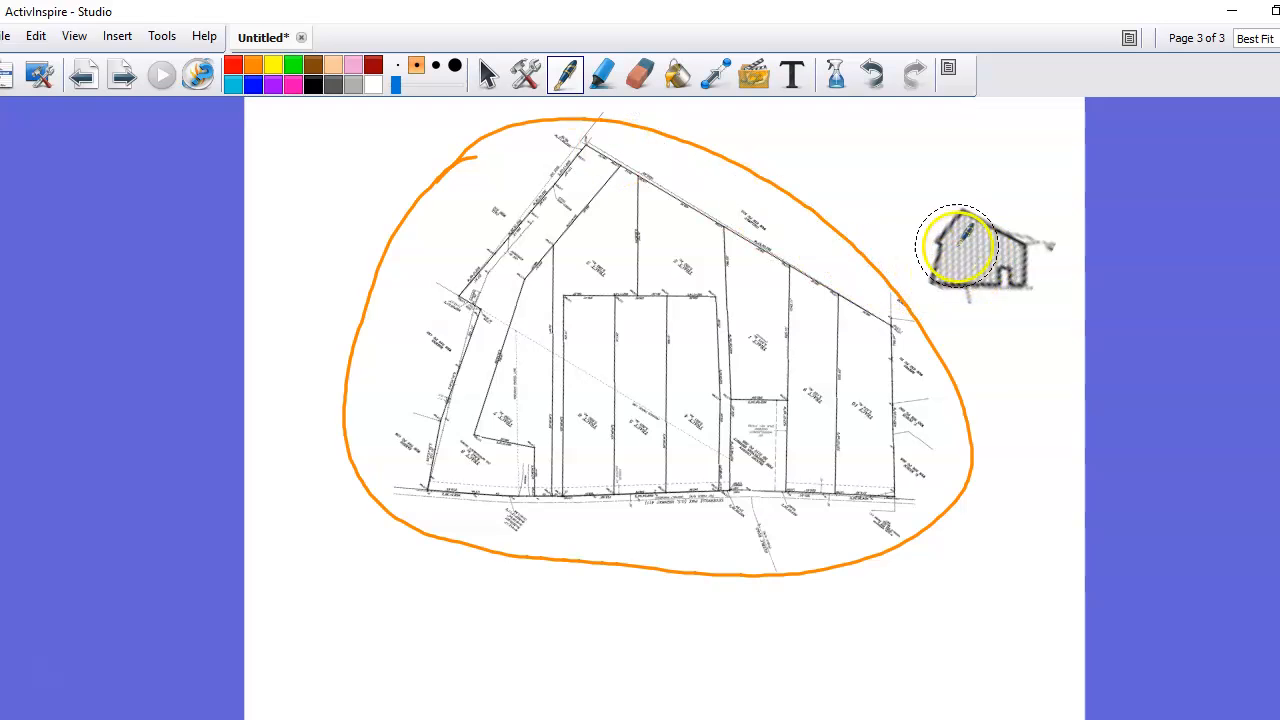
{"action": "left_click_drag", "start_coordinate": [956, 244], "coordinate": [978, 276]}
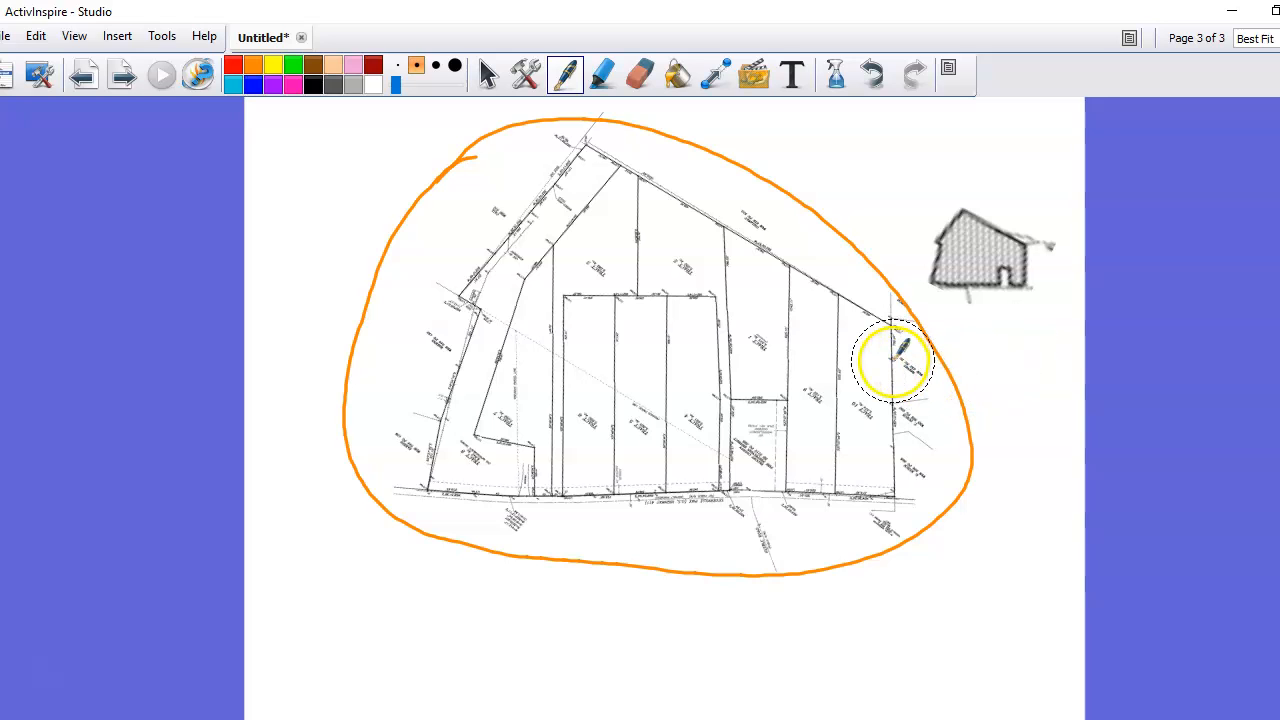
- Scribble over the narrow right-hand tract and its neighbour, and trace a second loop around the plot
{"action": "left_click_drag", "start_coordinate": [872, 350], "coordinate": [872, 450]}
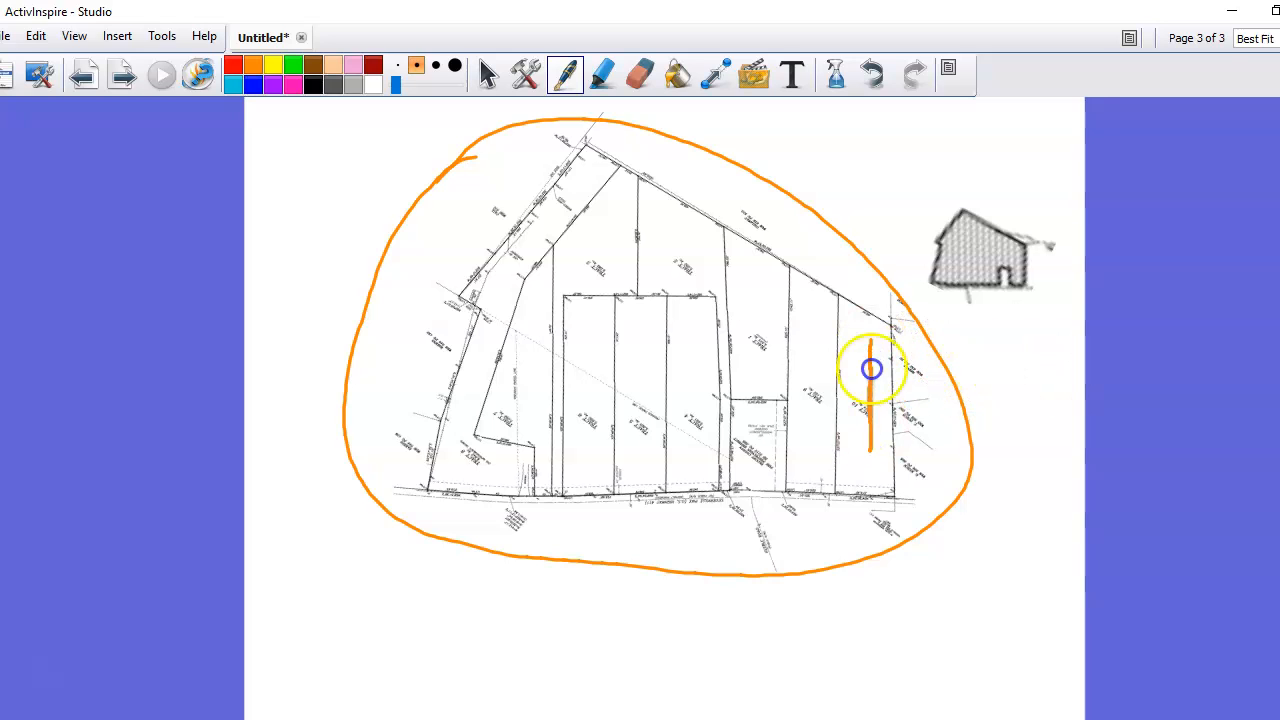
{"action": "left_click_drag", "start_coordinate": [856, 340], "coordinate": [864, 460]}
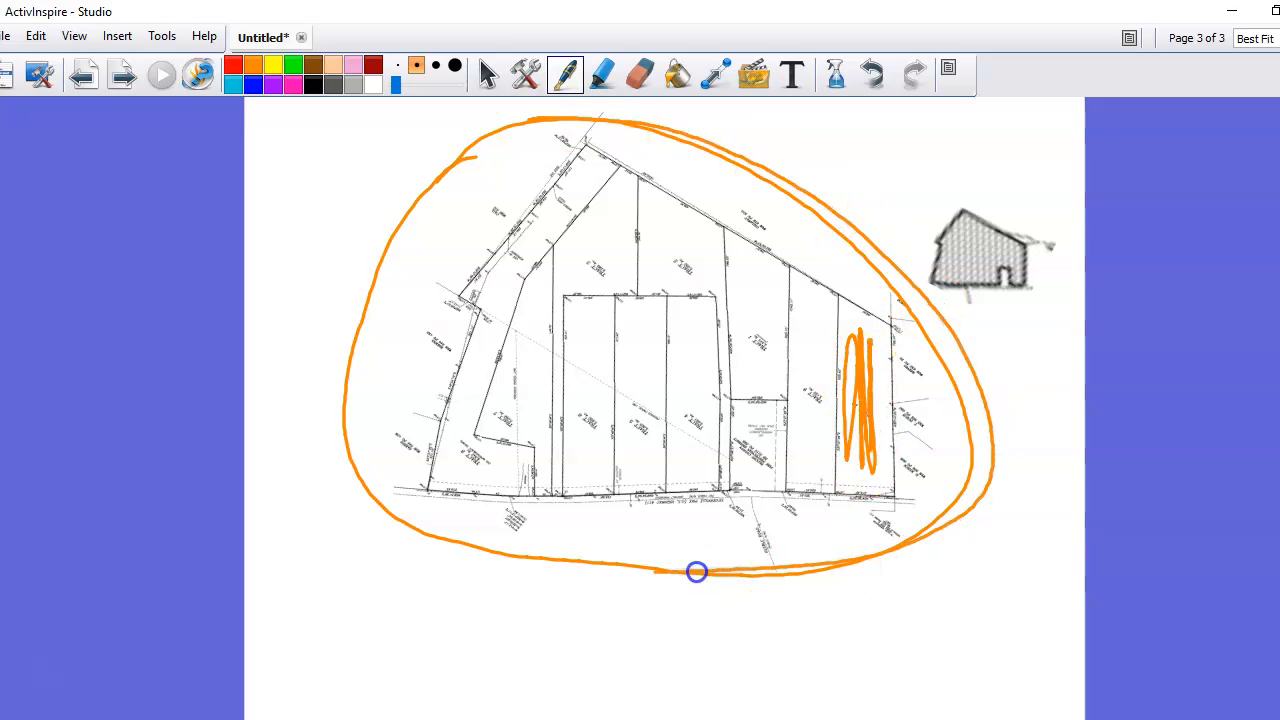
{"action": "left_click_drag", "start_coordinate": [696, 572], "coordinate": [724, 136]}
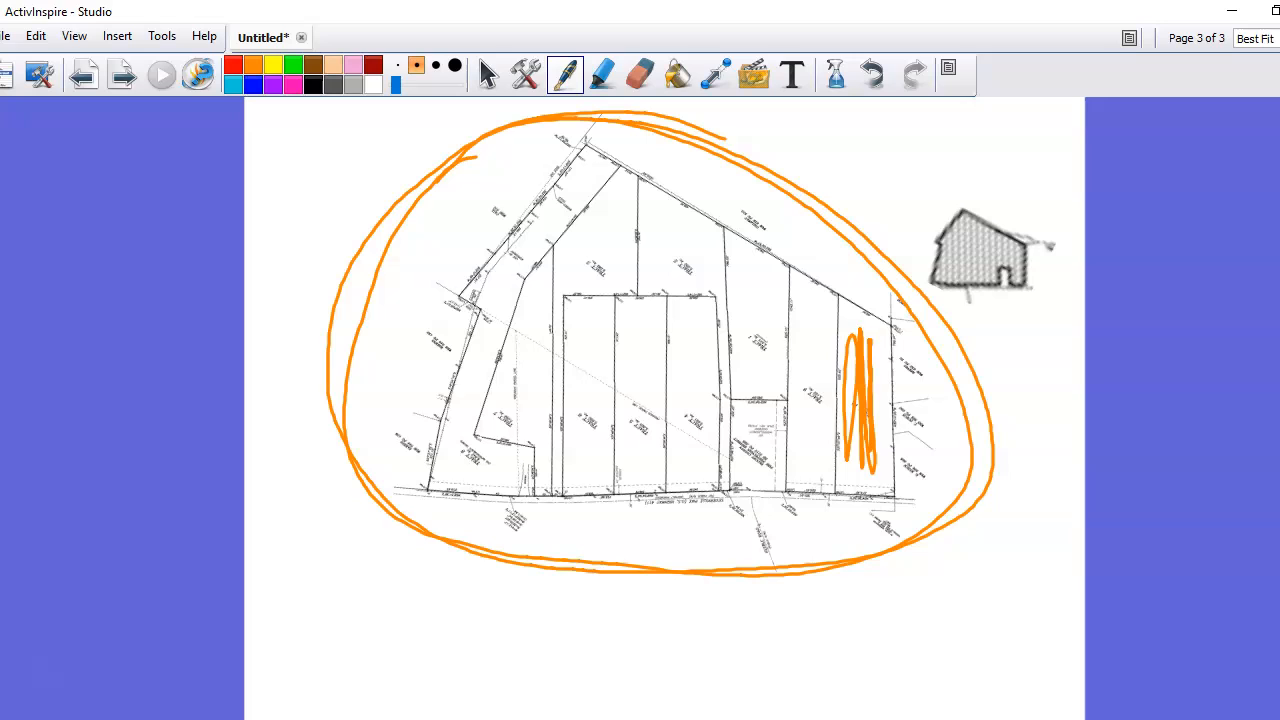
{"action": "left_click_drag", "start_coordinate": [804, 300], "coordinate": [824, 460]}
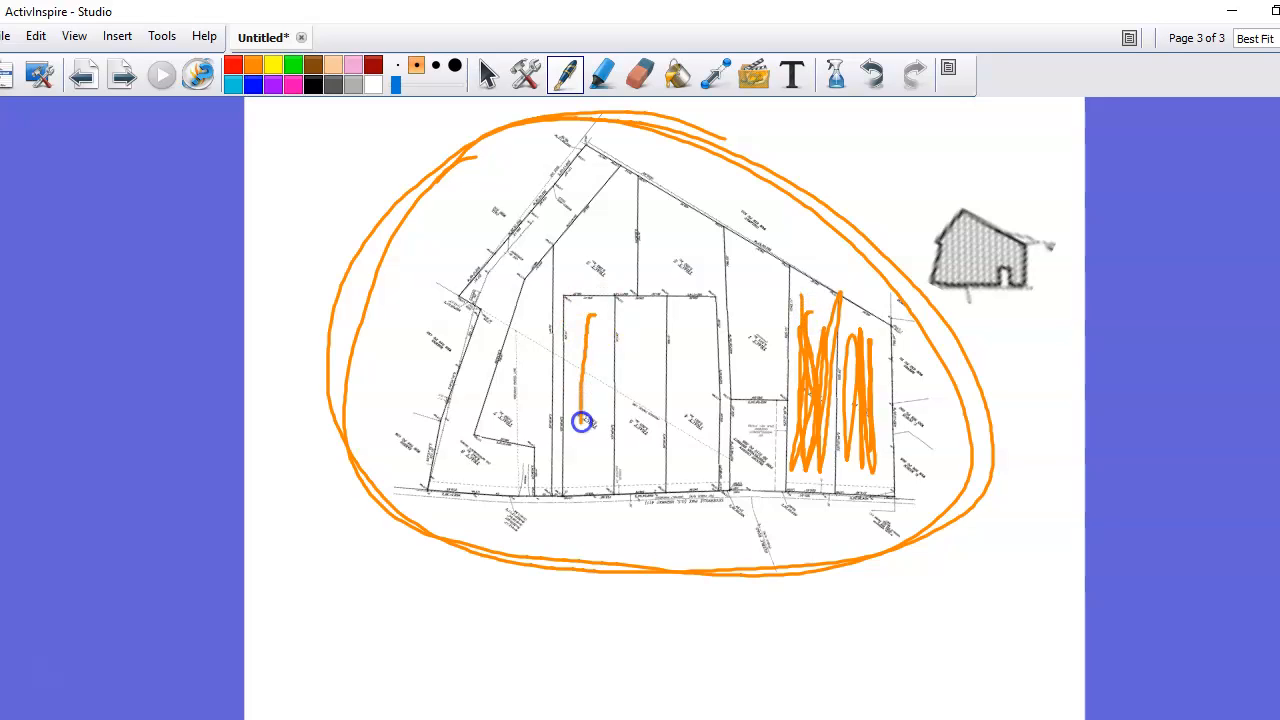
- Fill the central block with zigzags, add another loop around the plat, and outline the central block's border
{"action": "left_click_drag", "start_coordinate": [582, 422], "coordinate": [700, 476]}
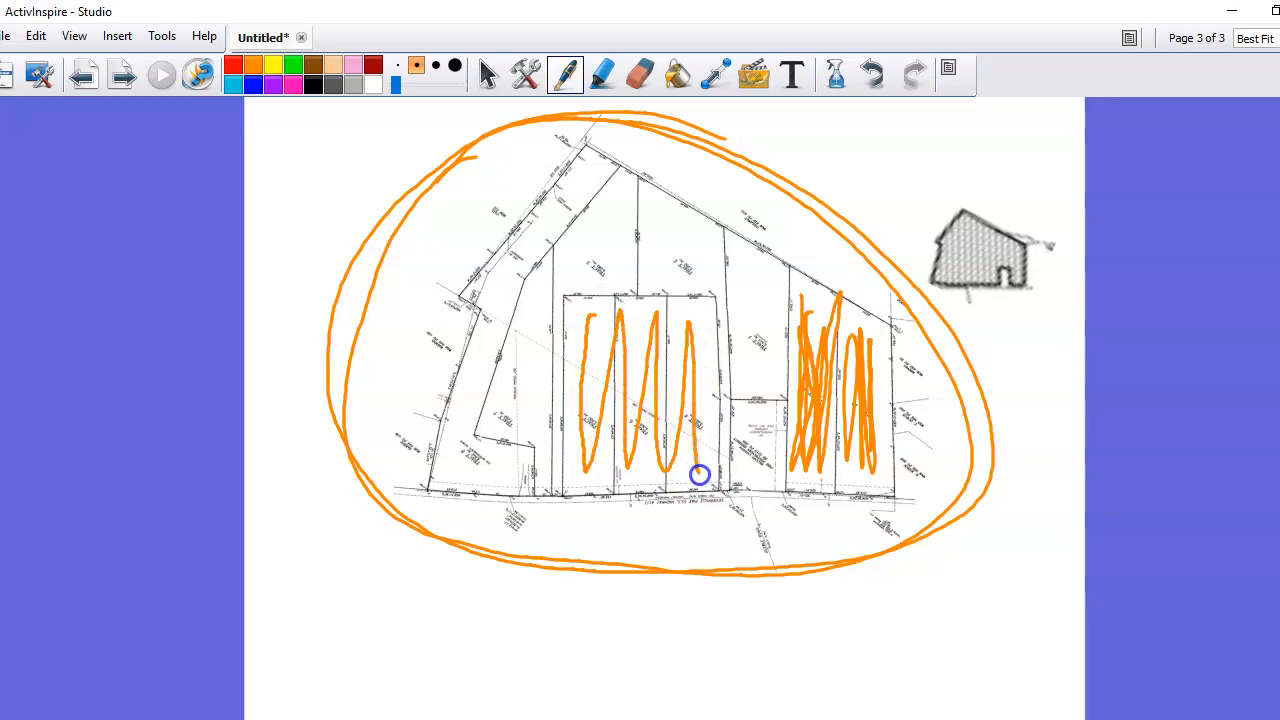
{"action": "left_click_drag", "start_coordinate": [696, 476], "coordinate": [616, 340]}
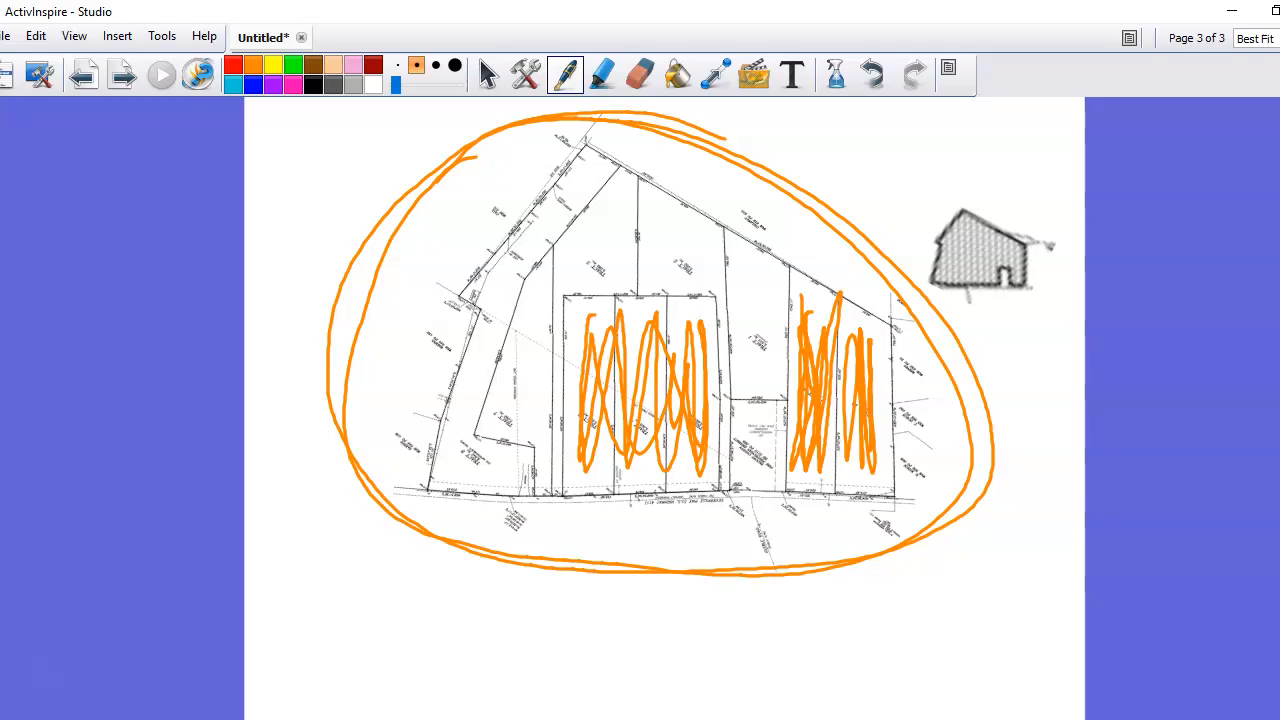
{"action": "left_click_drag", "start_coordinate": [850, 220], "coordinate": [968, 428]}
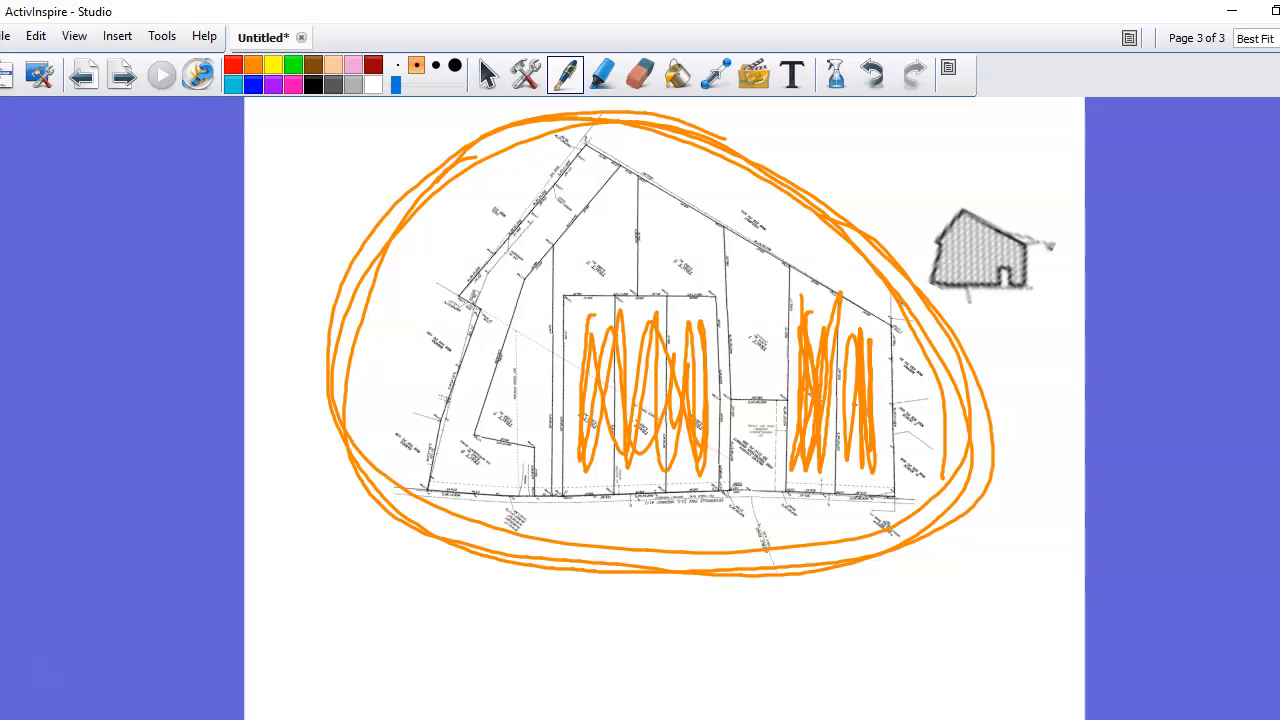
{"action": "left_click_drag", "start_coordinate": [716, 290], "coordinate": [528, 444]}
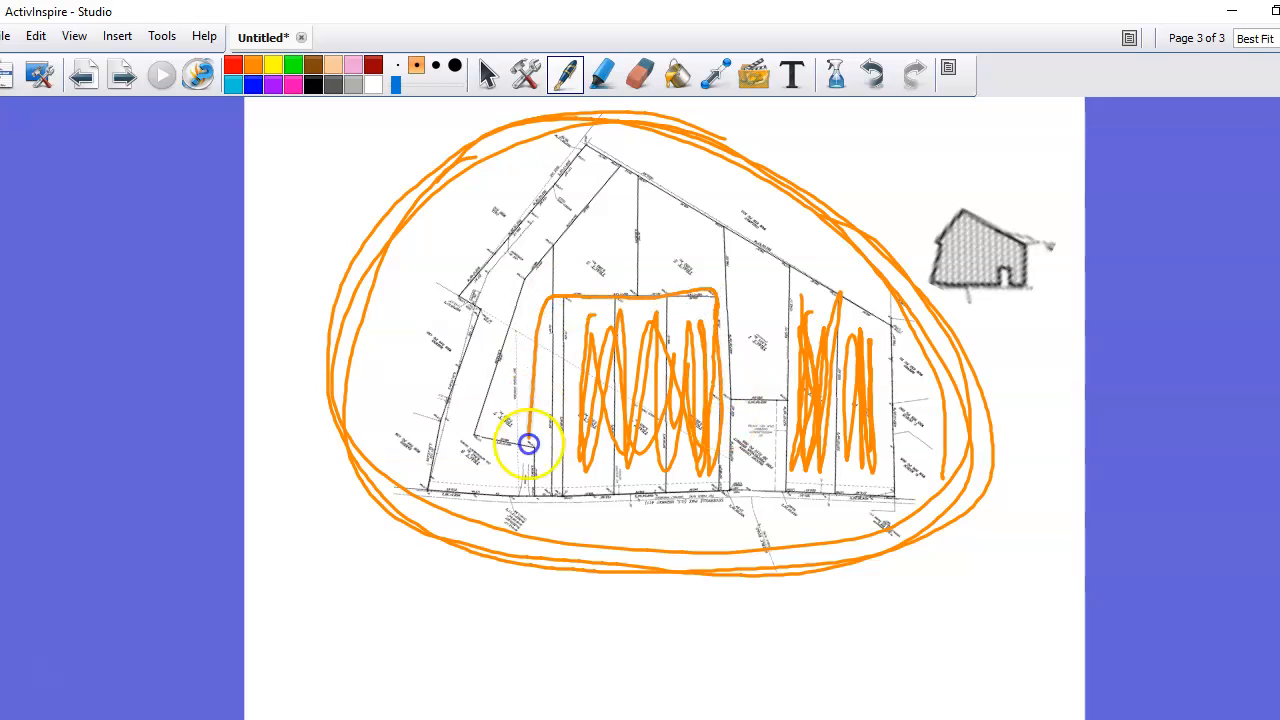